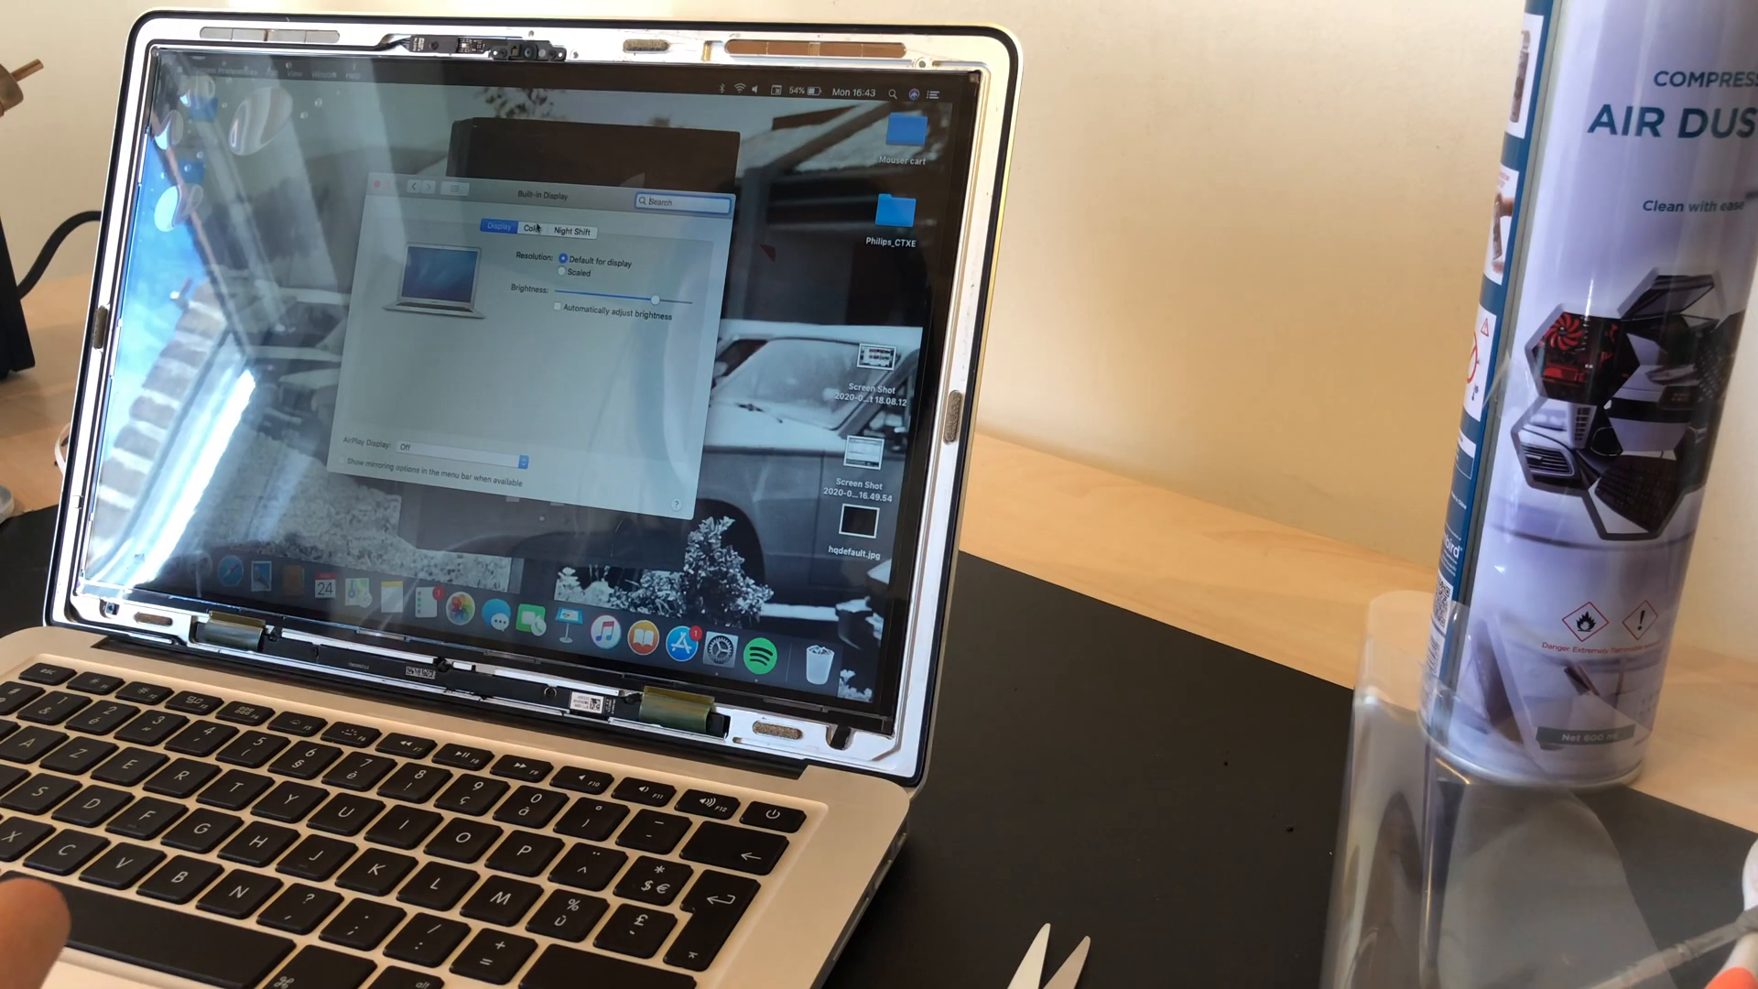
Step: Show the Built-in Display's Color section with its list of display profiles
click(531, 230)
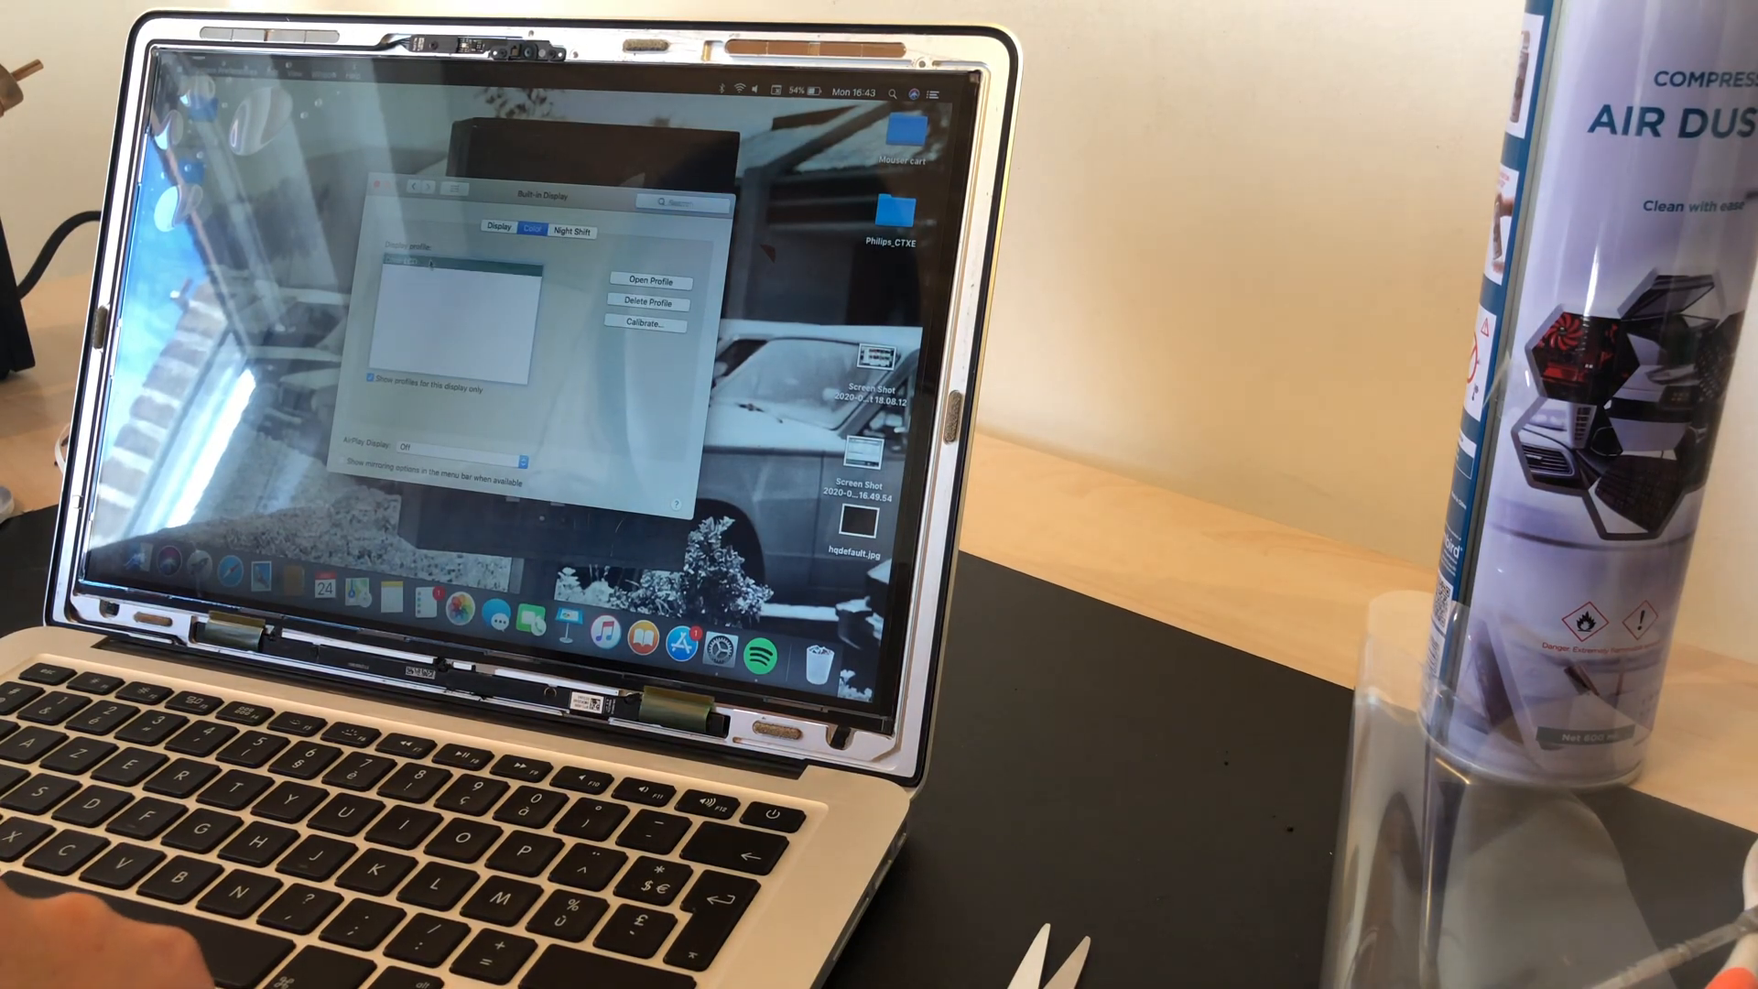